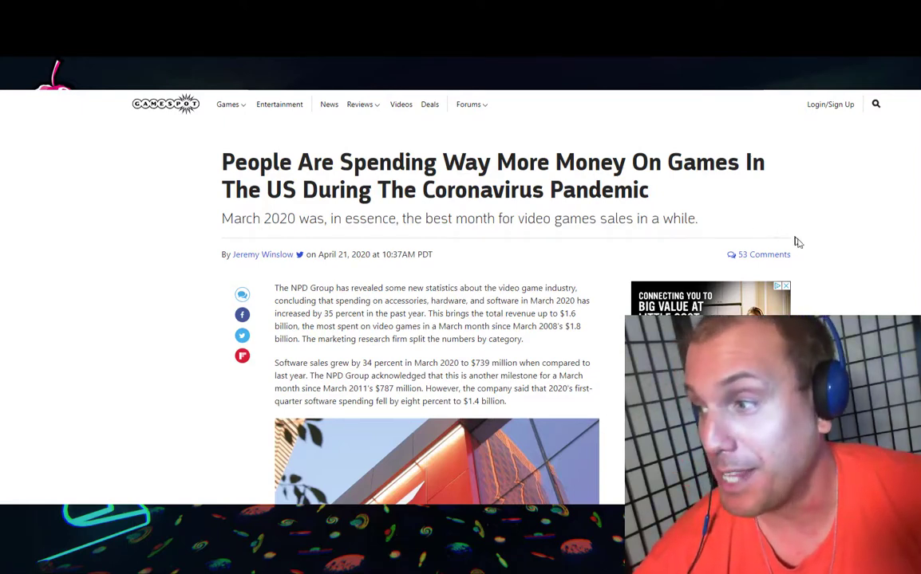
mouse_move(807, 251)
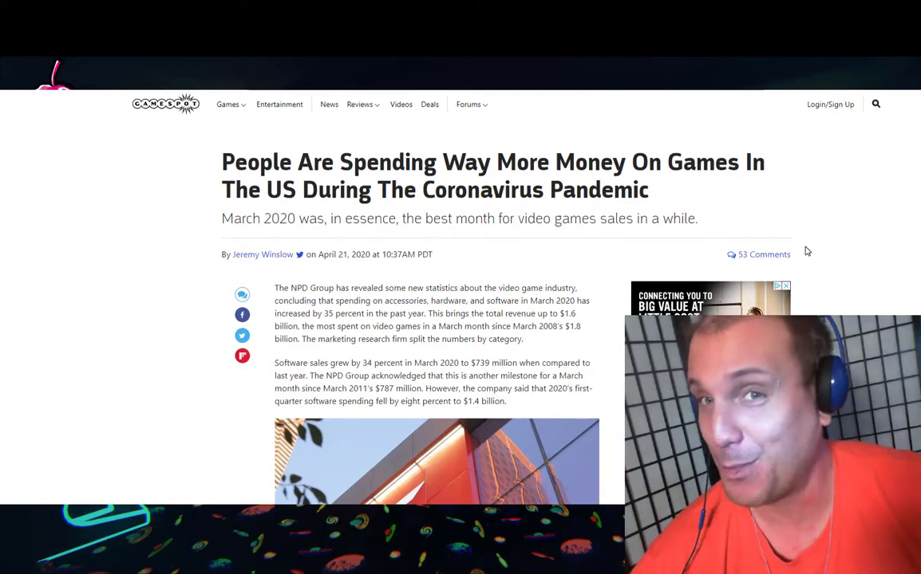
mouse_move(814, 296)
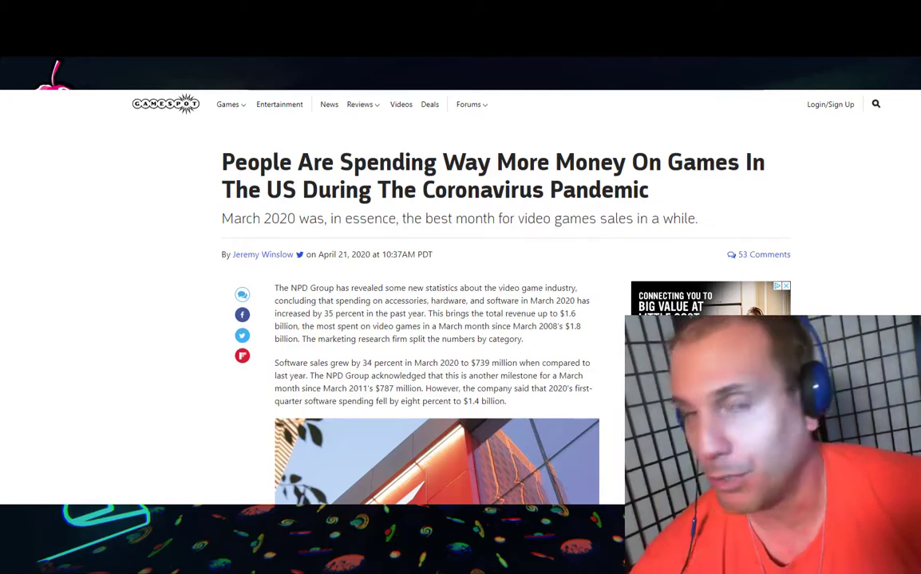
scroll(down, 3)
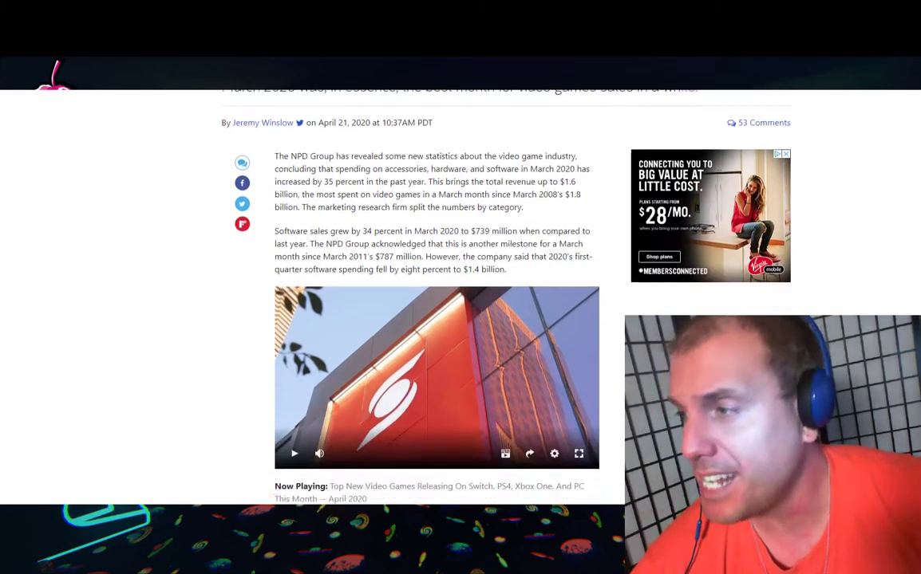
scroll(down, 3)
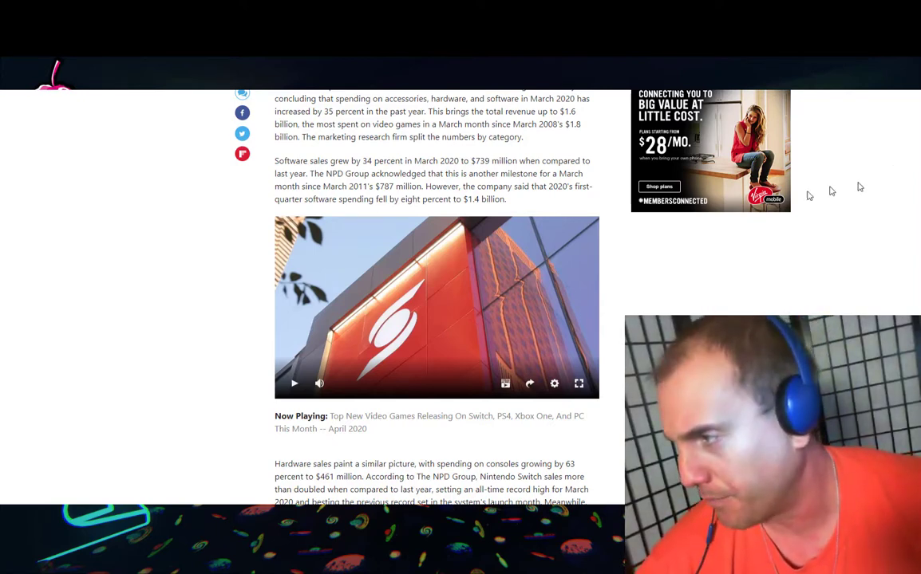
mouse_move(795, 248)
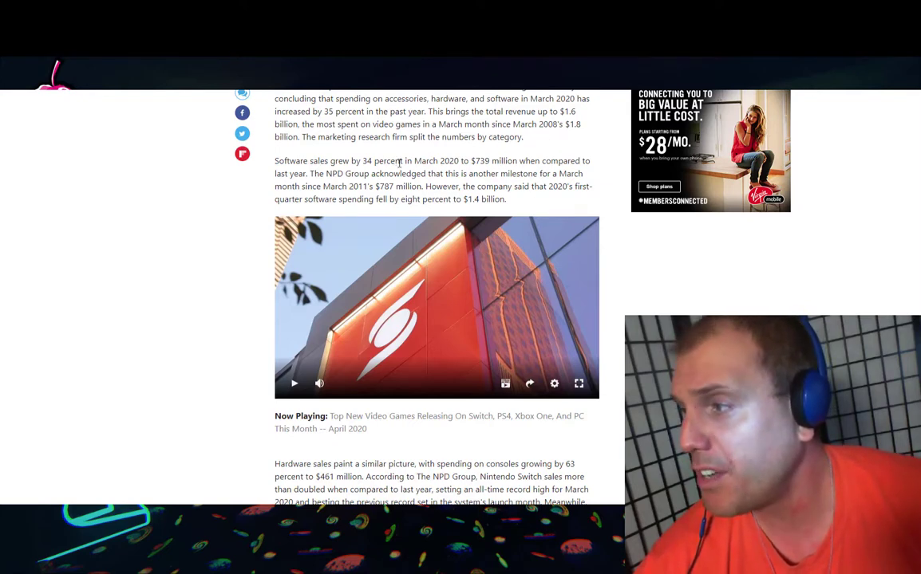
mouse_move(389, 152)
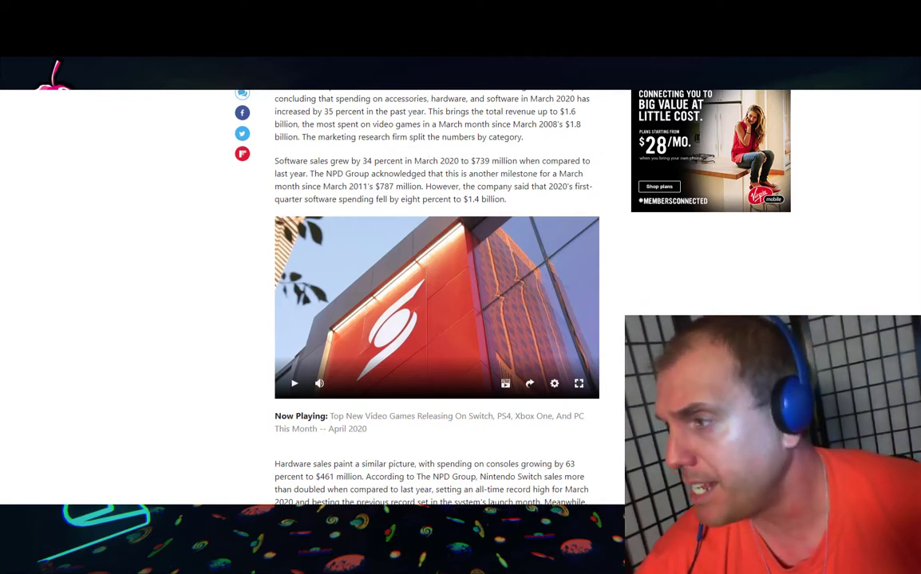
scroll(down, 3)
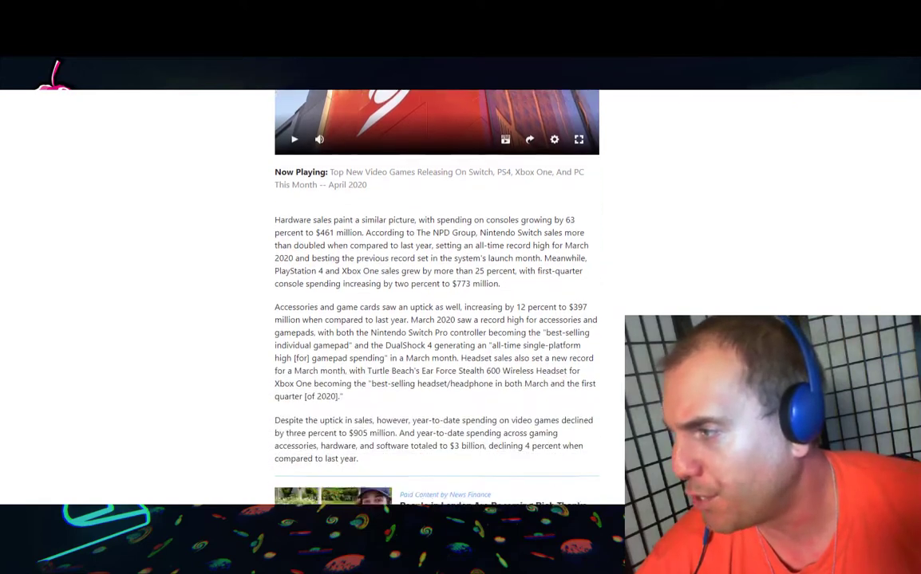
scroll(down, 3)
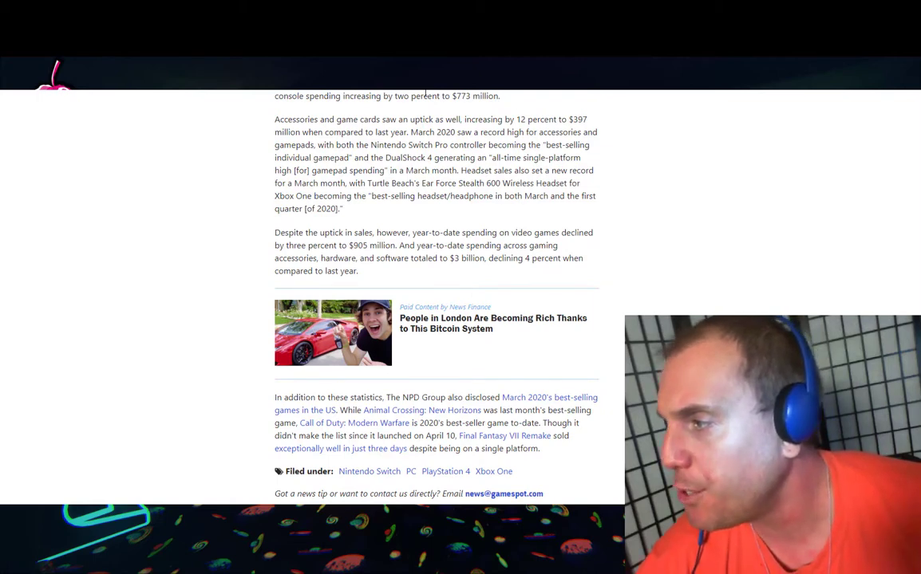
mouse_move(428, 100)
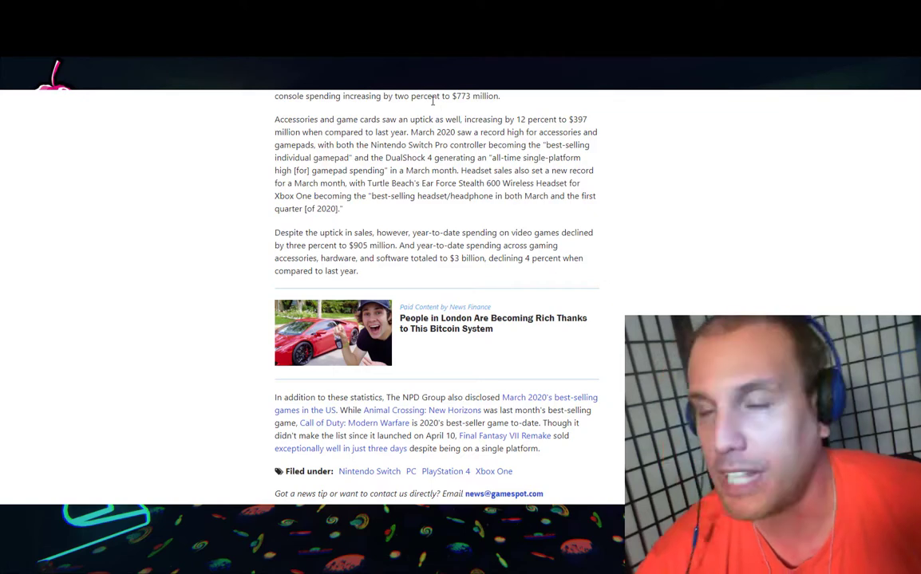
scroll(down, 3)
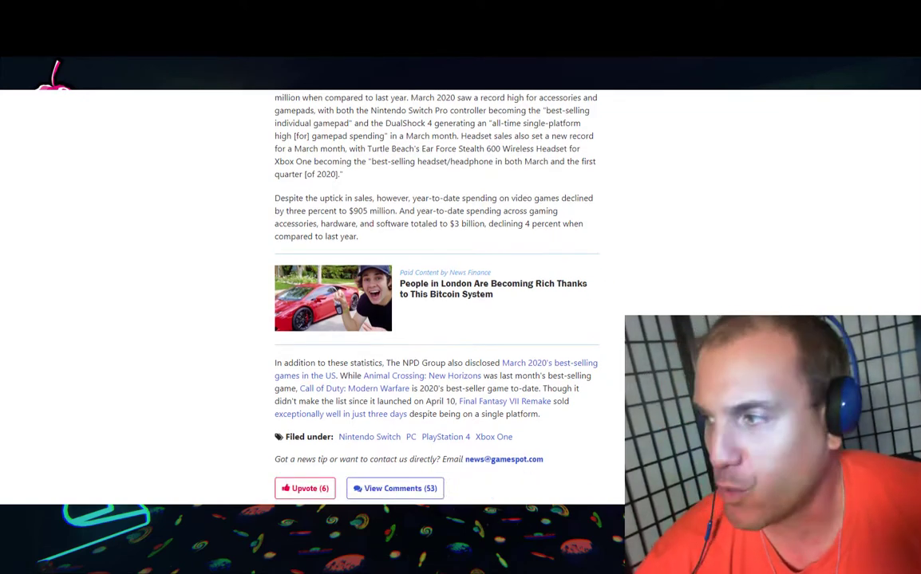
scroll(down, 3)
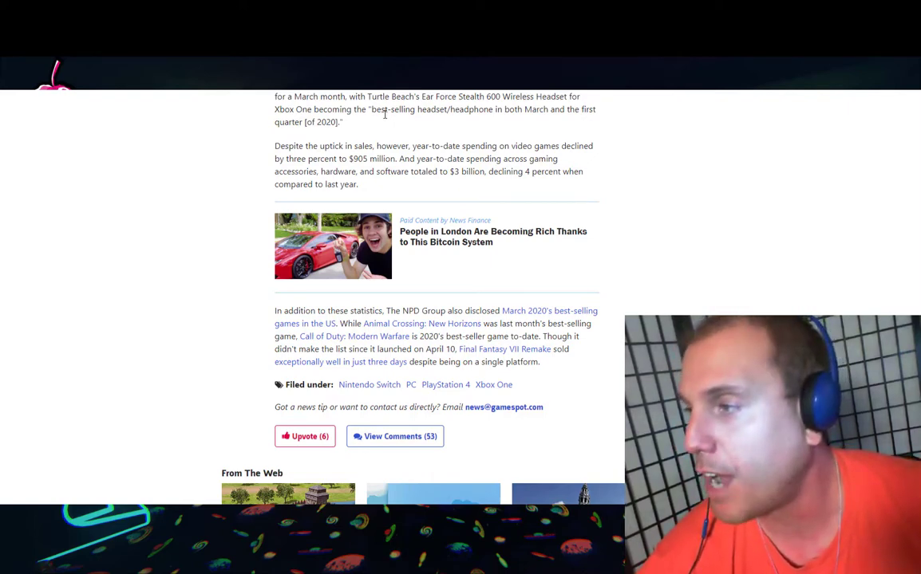
mouse_move(769, 132)
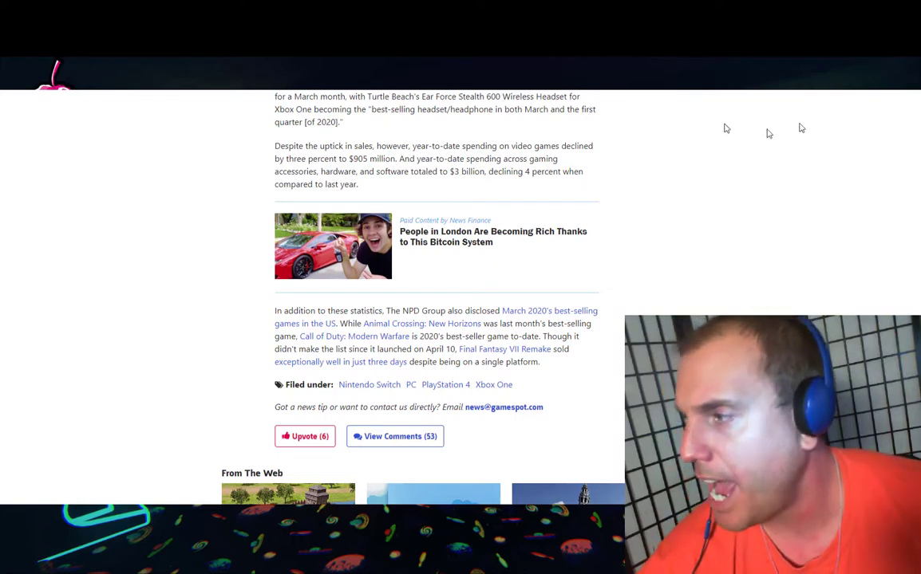
scroll(down, 3)
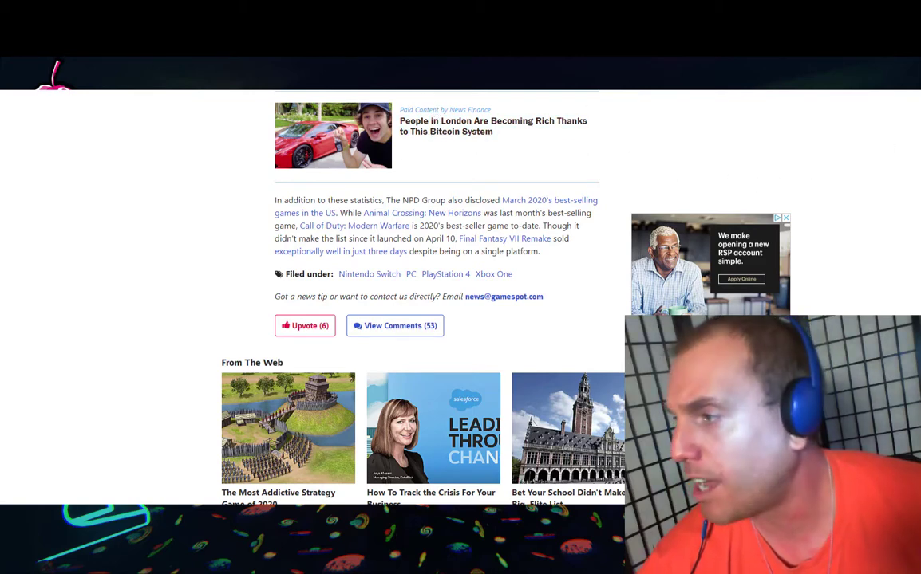
scroll(down, 3)
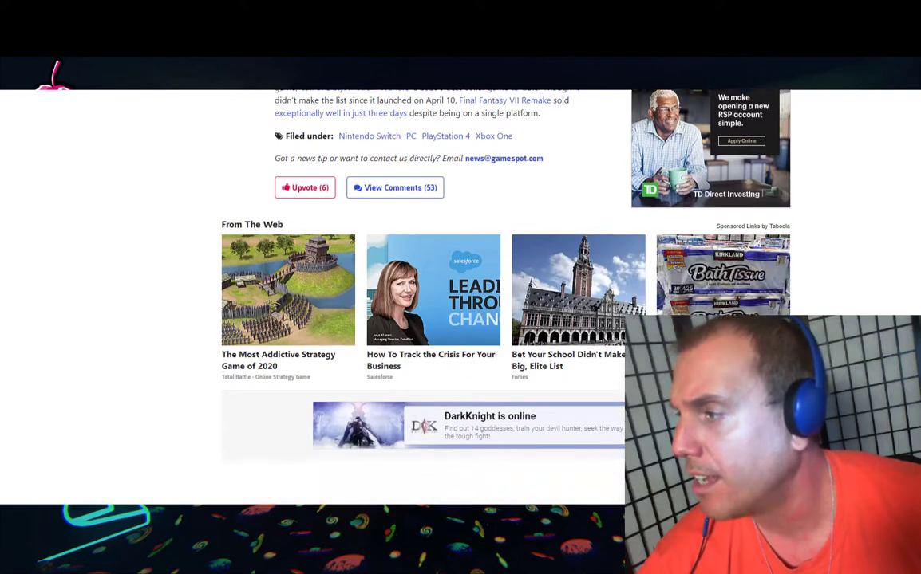
scroll(down, 3)
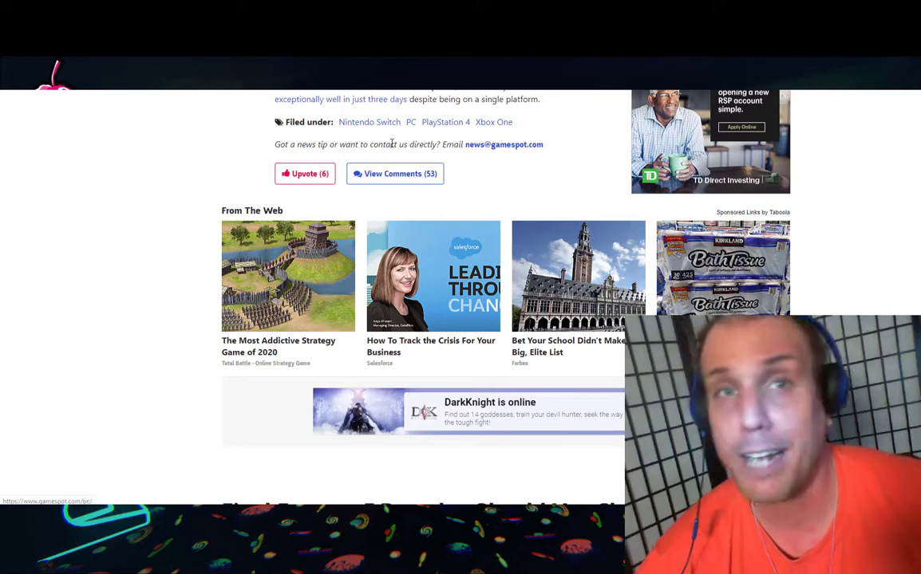
mouse_move(379, 122)
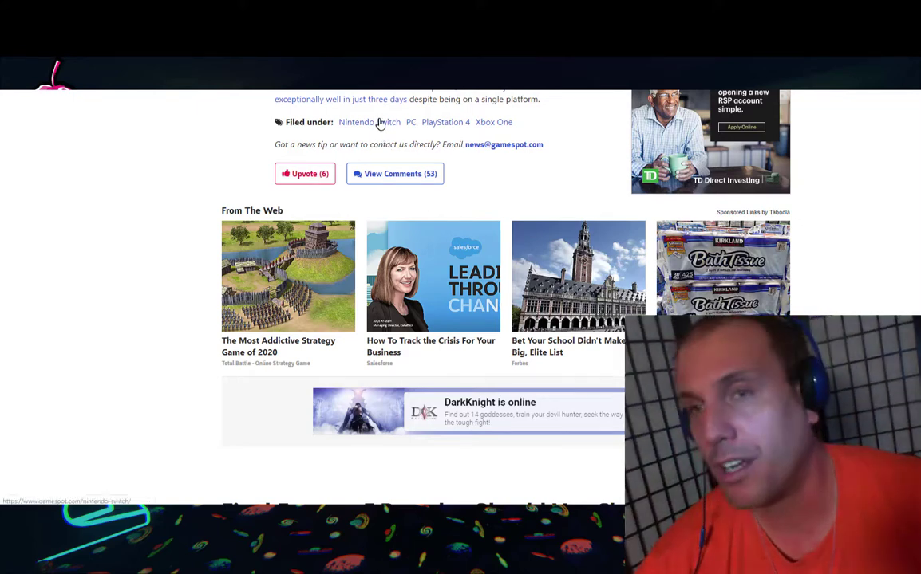